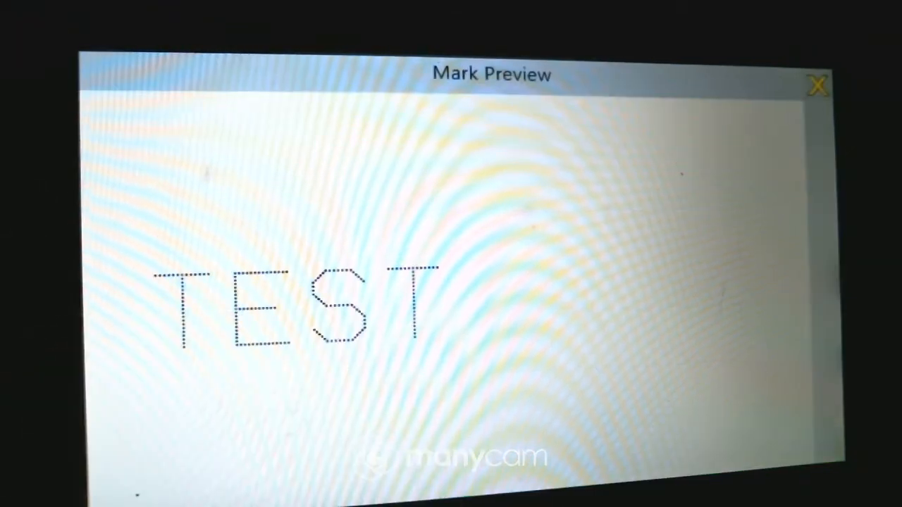
Step: Close the Mark Preview of the dotted TEST text to return to the File screen
click(818, 84)
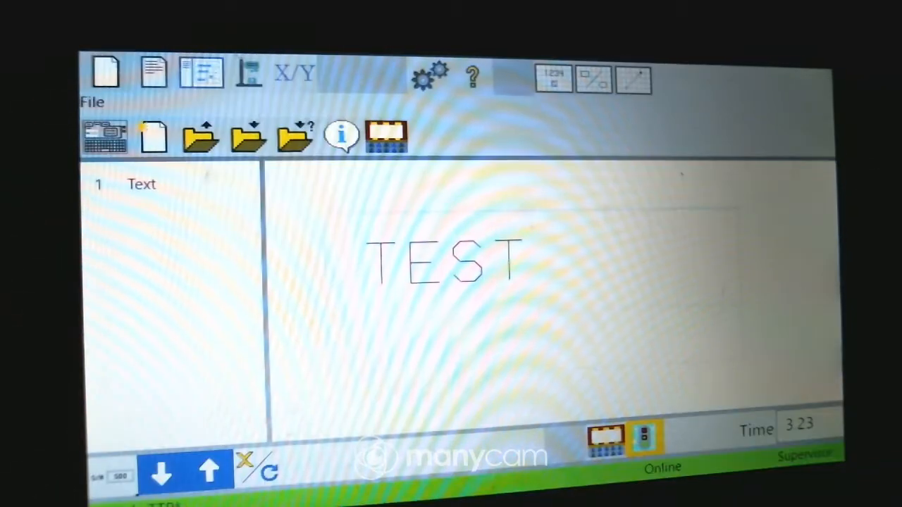
Step: Make the TEST text the active object, then show the View options
click(154, 71)
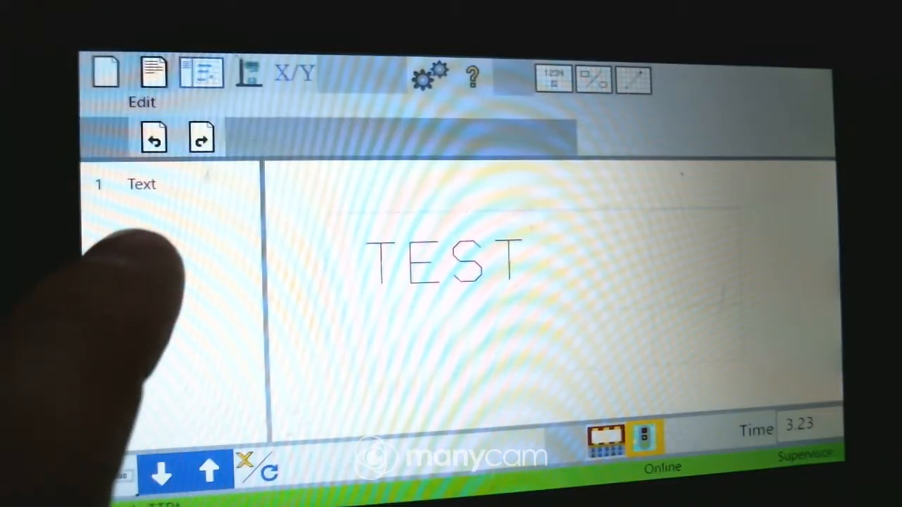
click(141, 184)
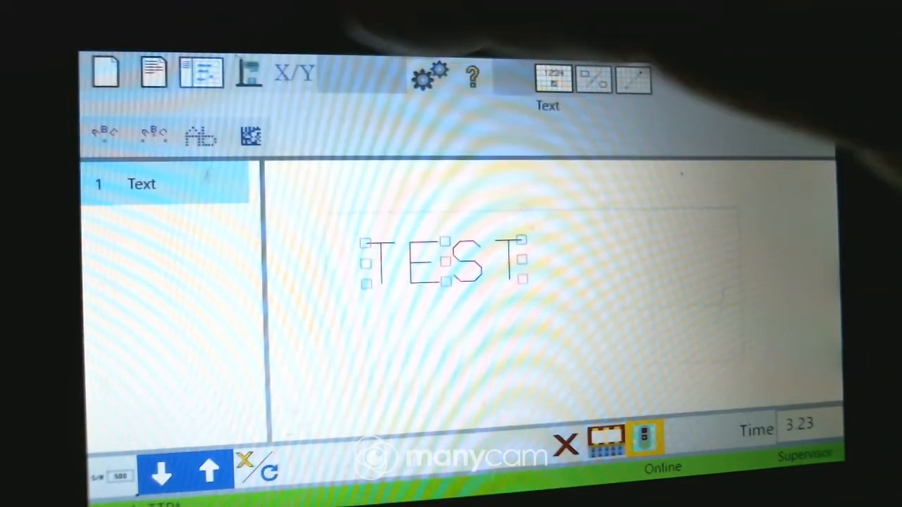
click(251, 136)
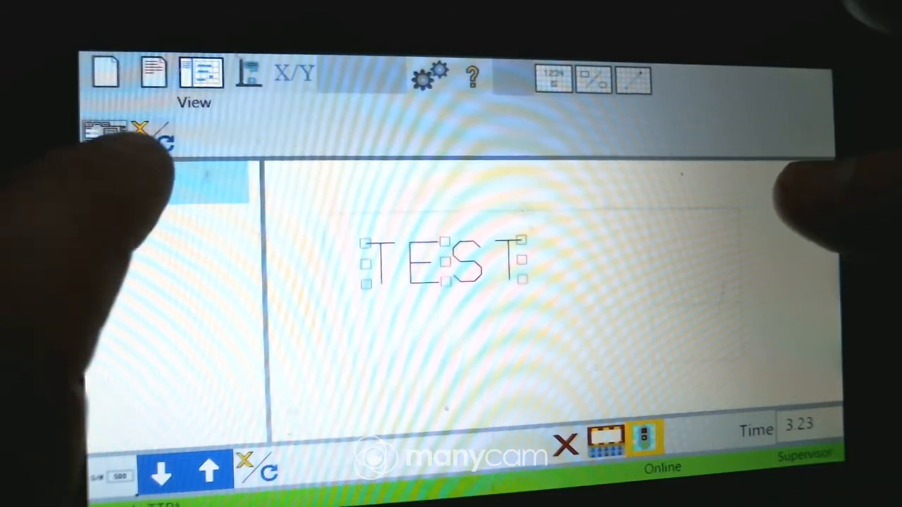
Step: Show the Machine functions: power, homing, status and I/O tools for the TEST layout
click(248, 72)
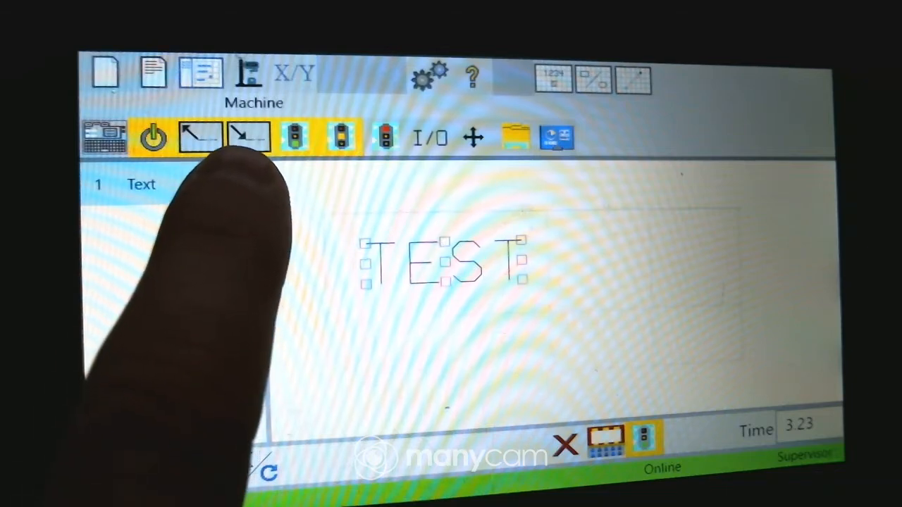
click(429, 137)
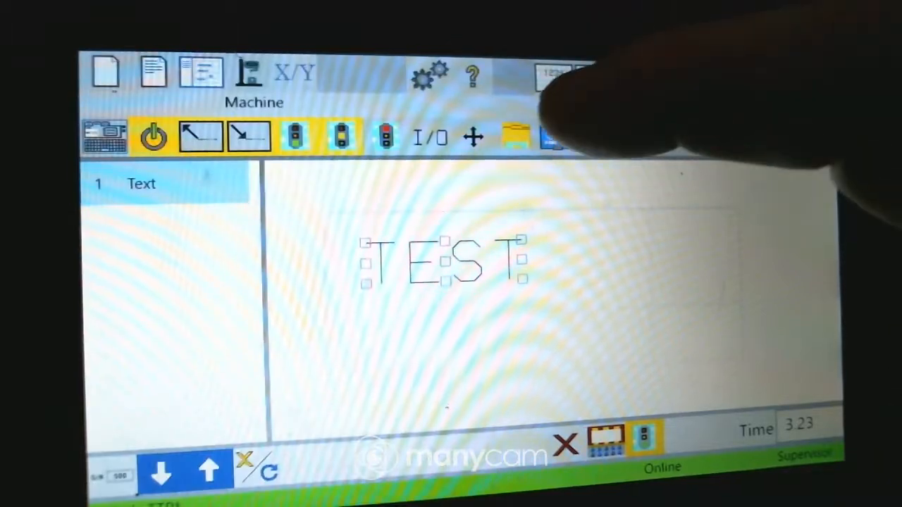
Step: Open and close the USB file transfer window, then close the X/Y position window
click(512, 136)
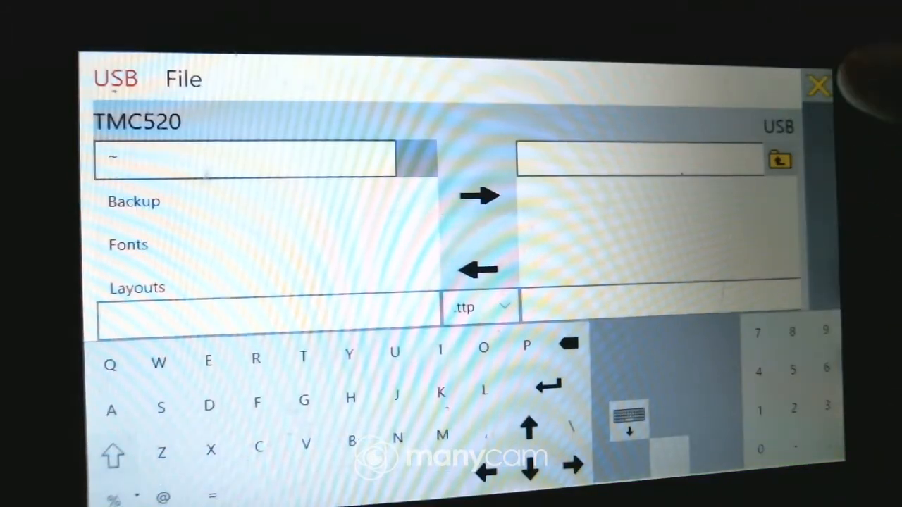
click(819, 84)
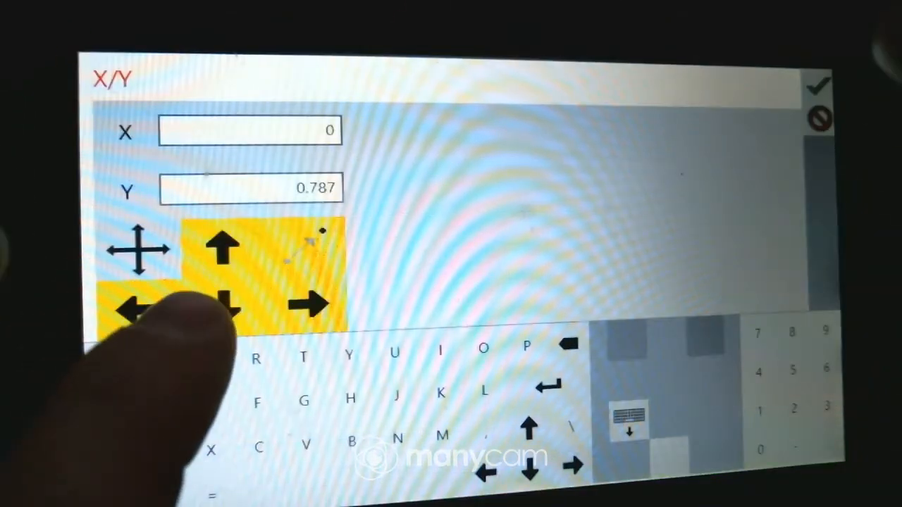
click(818, 83)
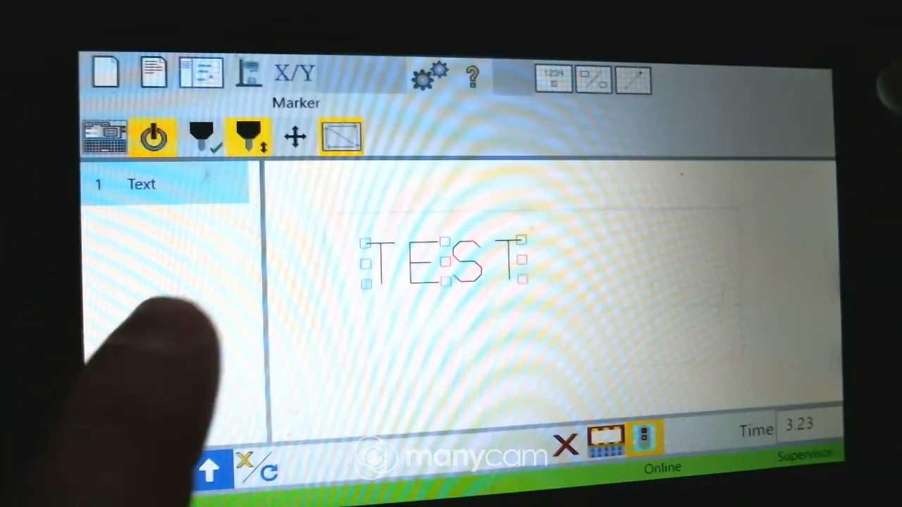